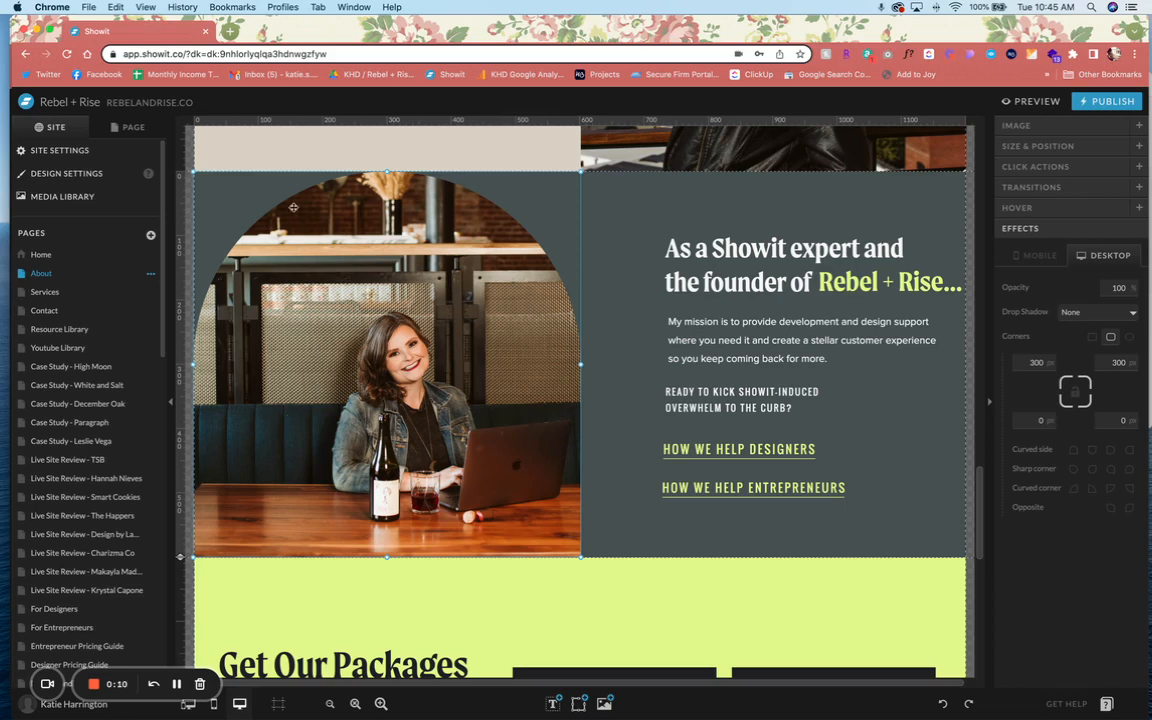
pyautogui.moveTo(614, 496)
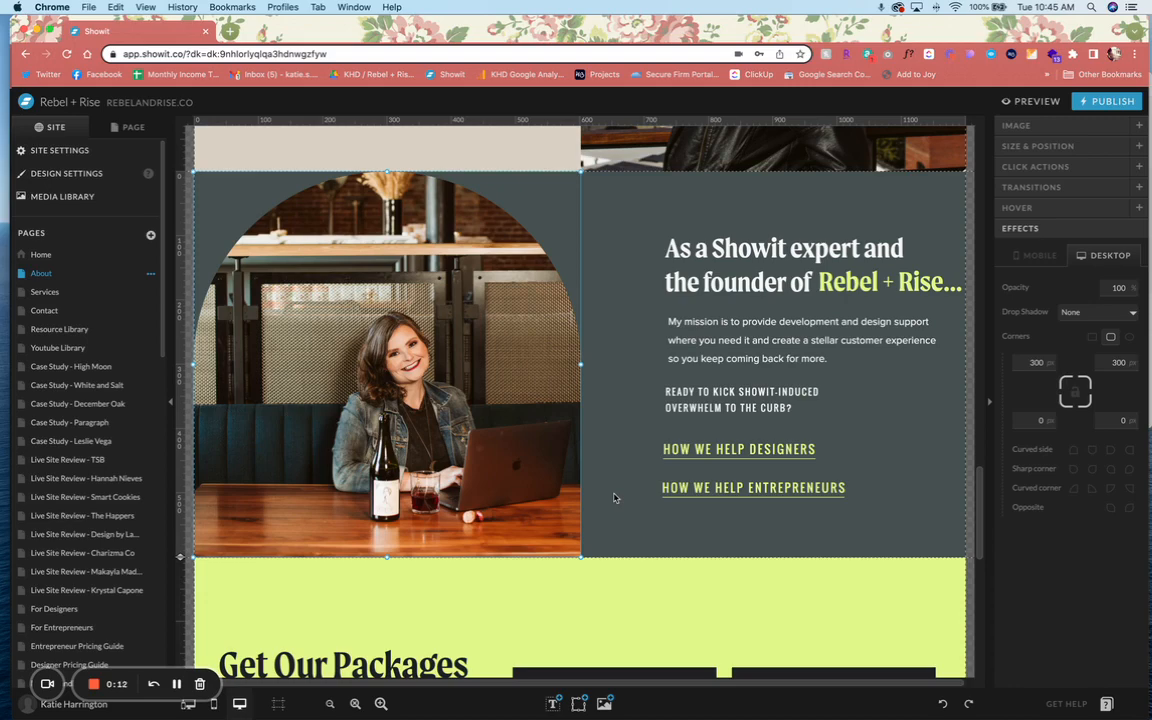
# Scroll the About page up to the rooftop portrait photo.
pyautogui.scroll(3)
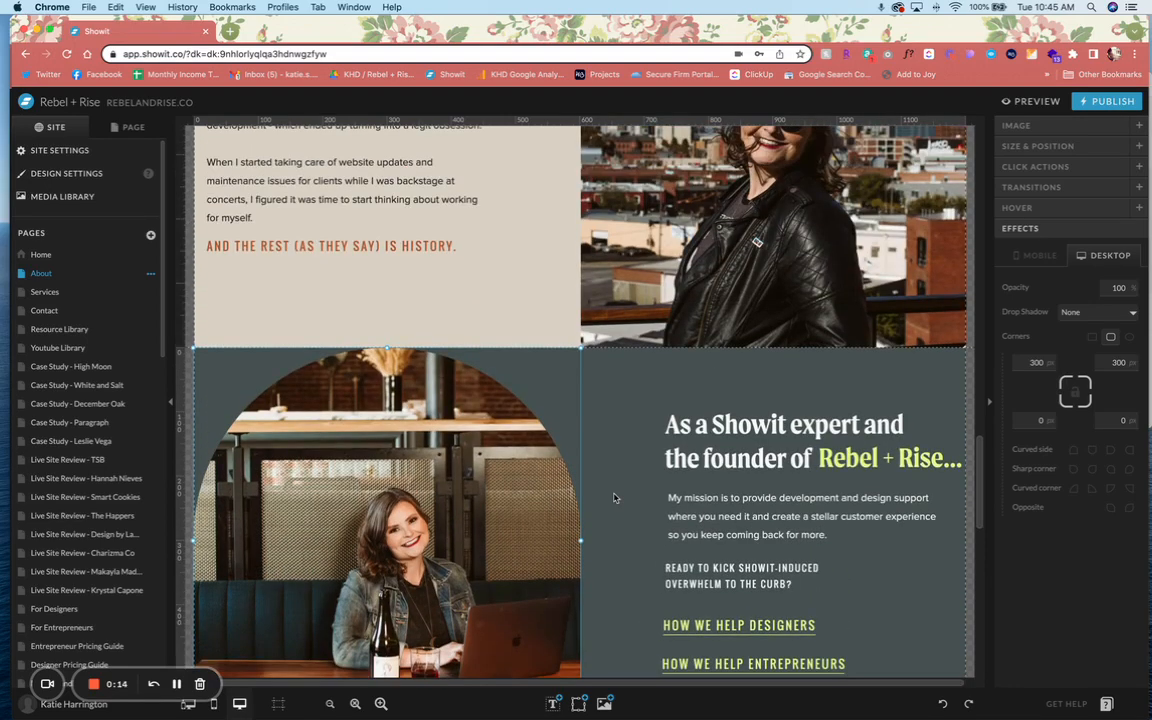
pyautogui.scroll(3)
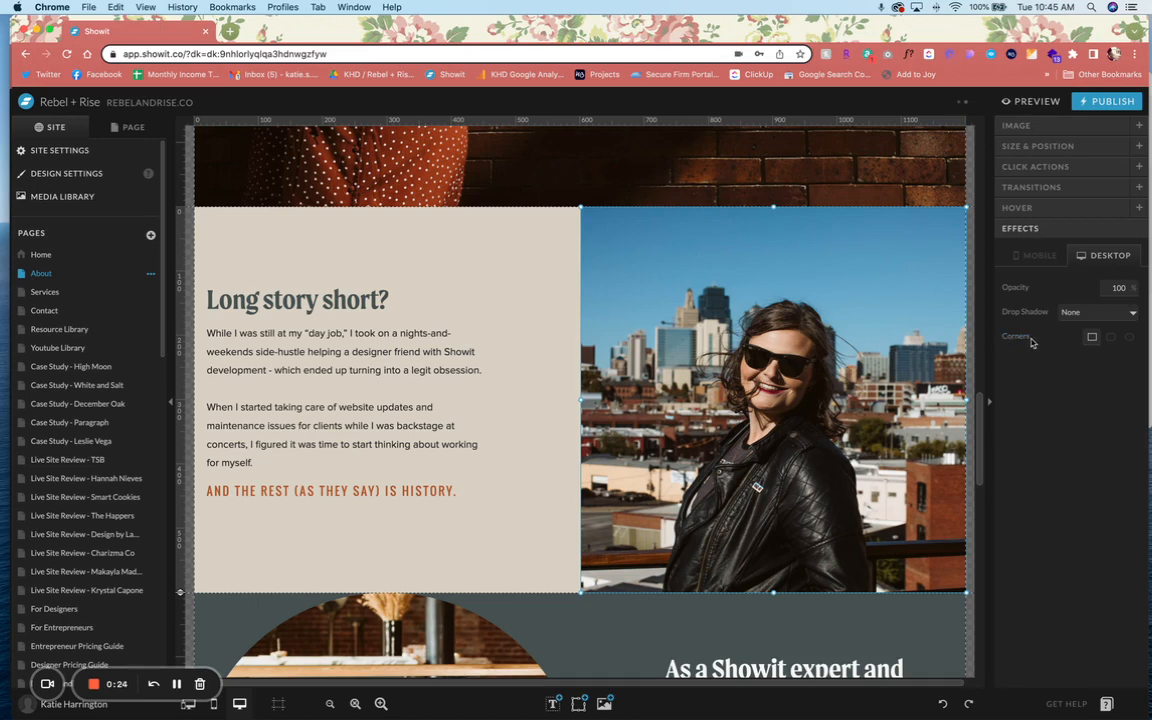
pyautogui.click(1112, 336)
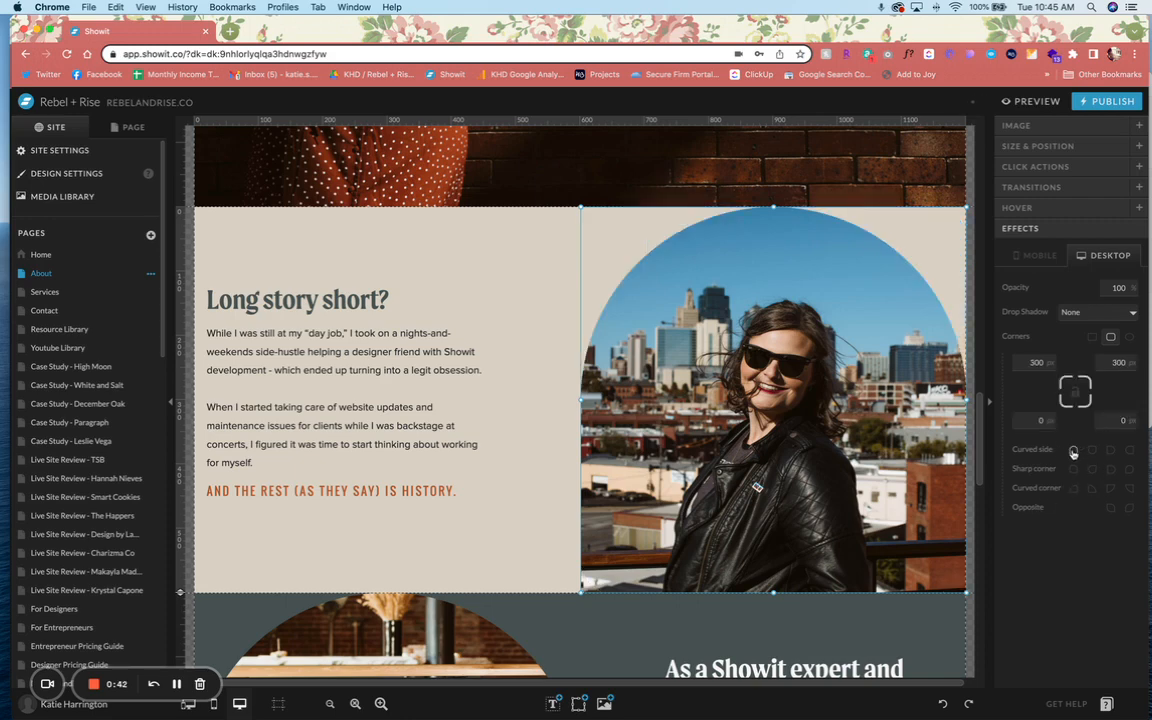
pyautogui.moveTo(856, 428)
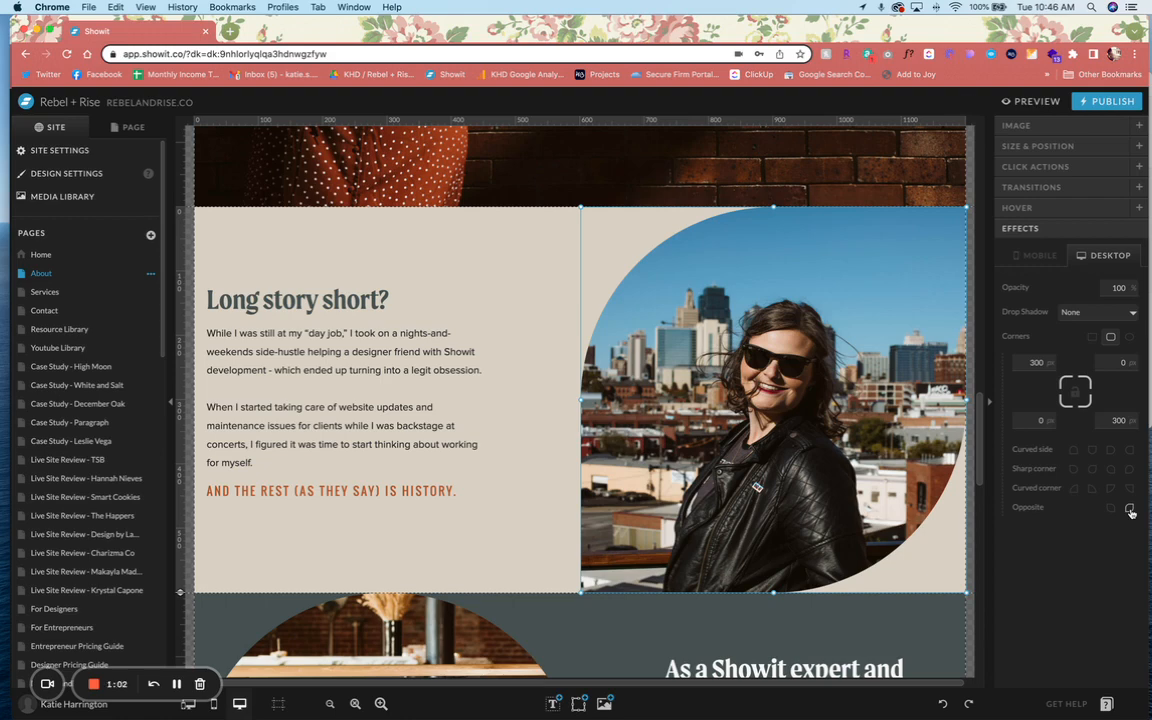
# Give the photo a single 400-radius curved corner at its bottom left.
pyautogui.click(1130, 488)
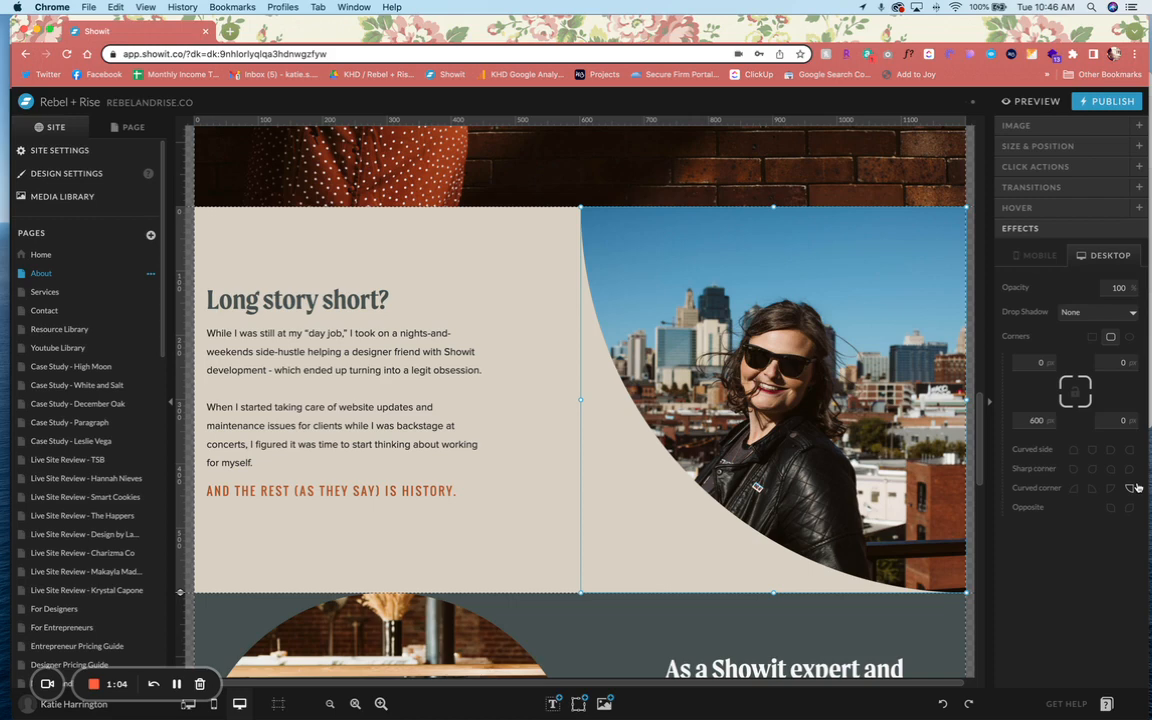